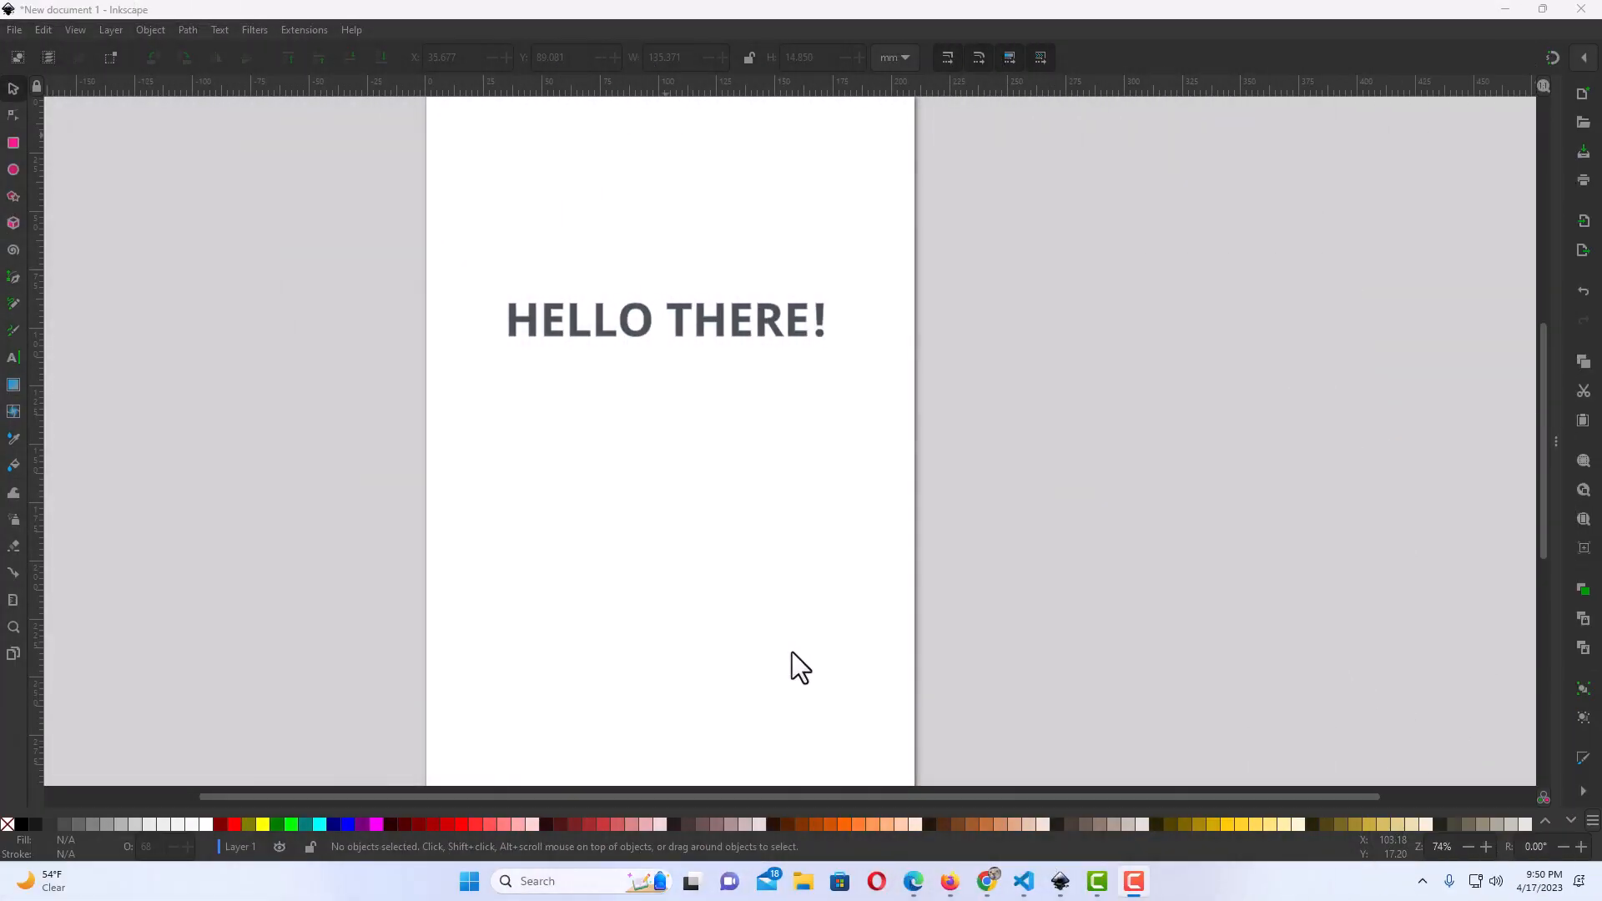
{"action": "mouse_move", "coordinate": [559, 375]}
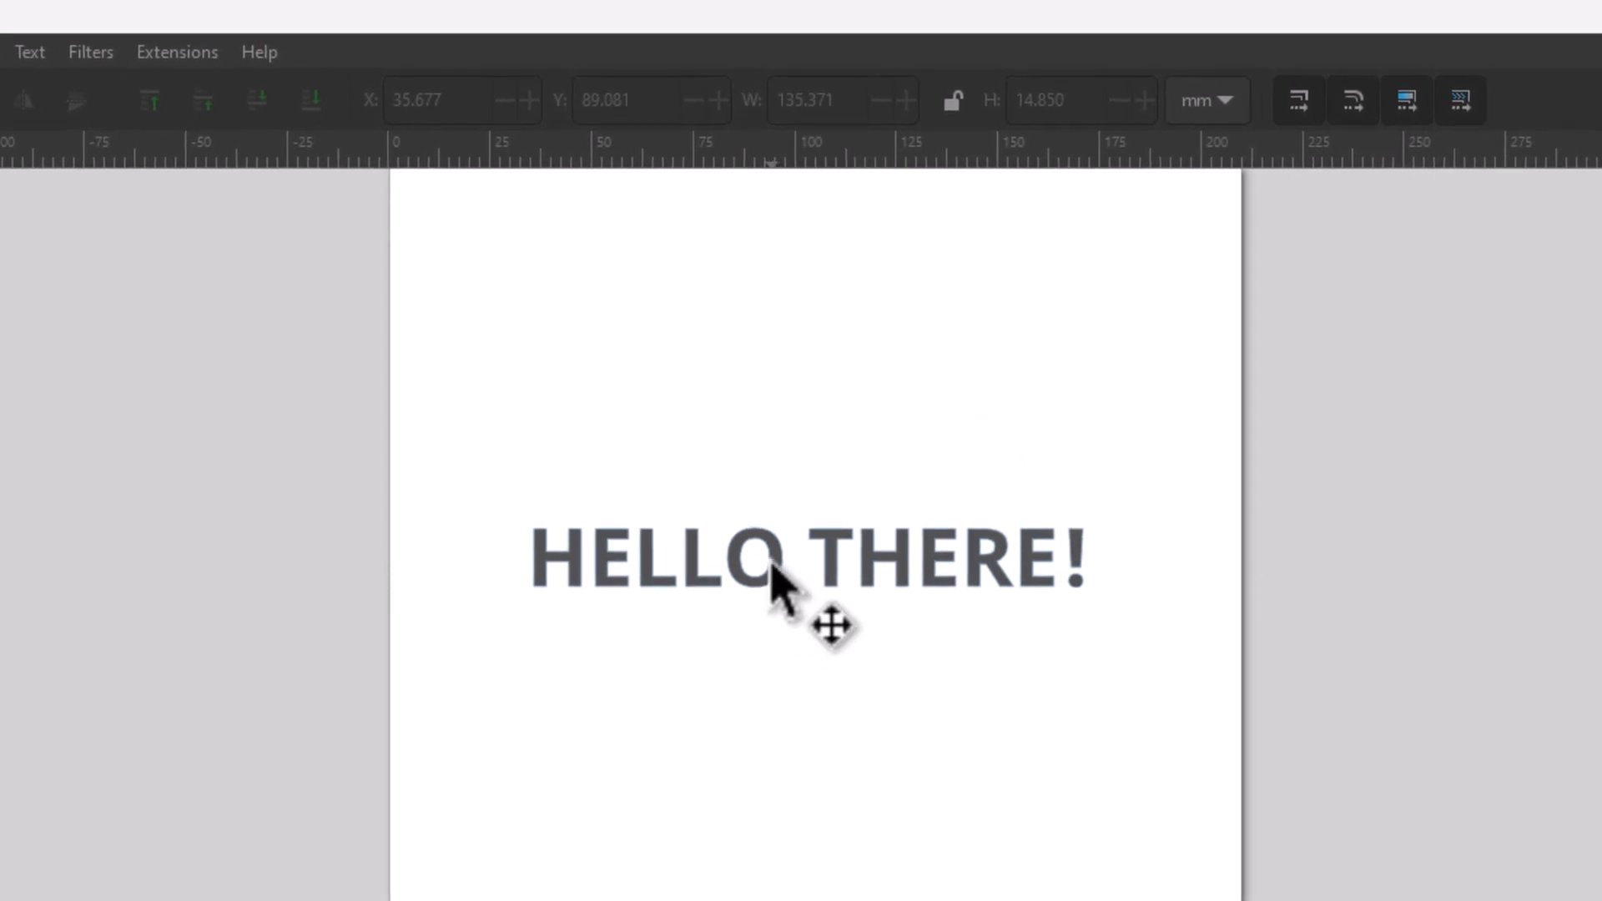
Select the HELLO THERE! text and click it again to show rotate handles
{"action": "left_click", "coordinate": [807, 557]}
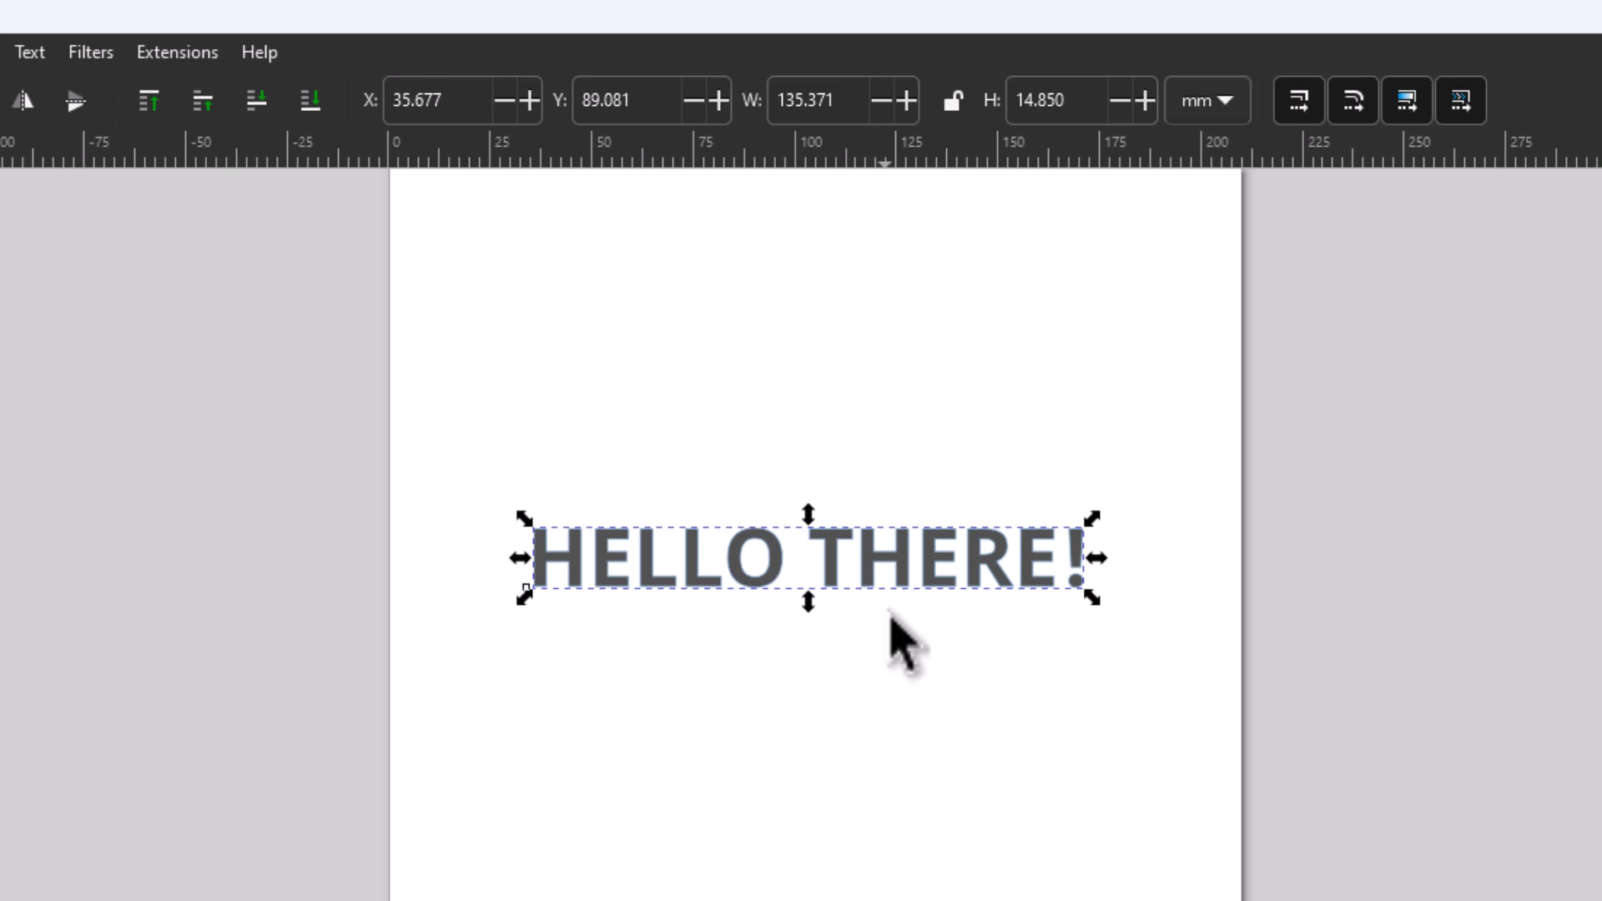
{"action": "mouse_move", "coordinate": [974, 598]}
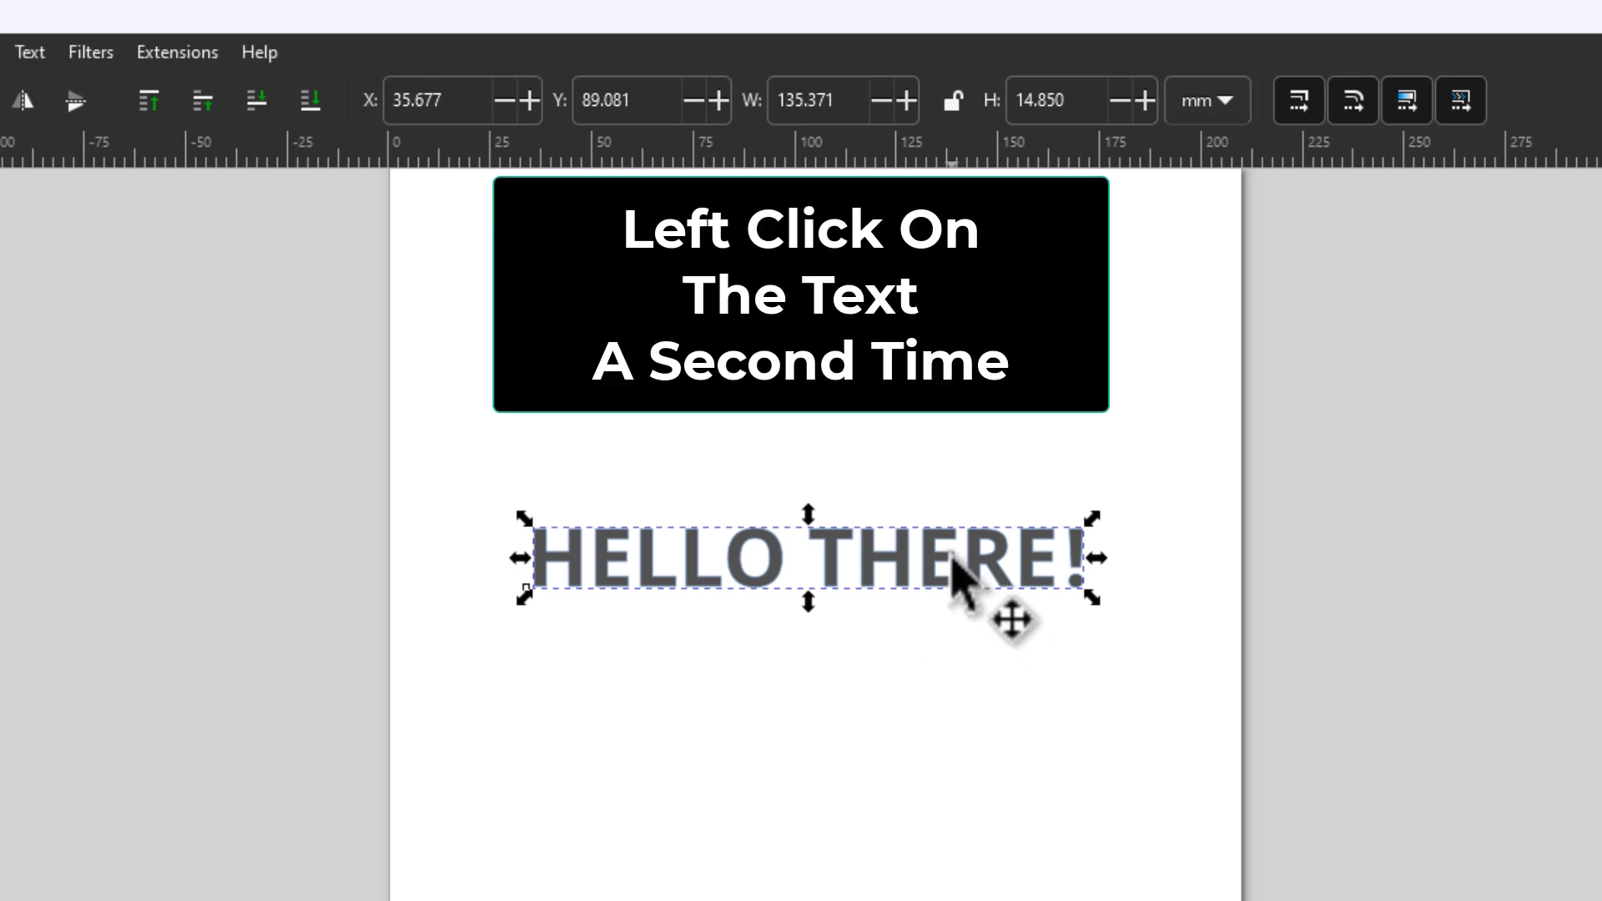
{"action": "left_click", "coordinate": [951, 559]}
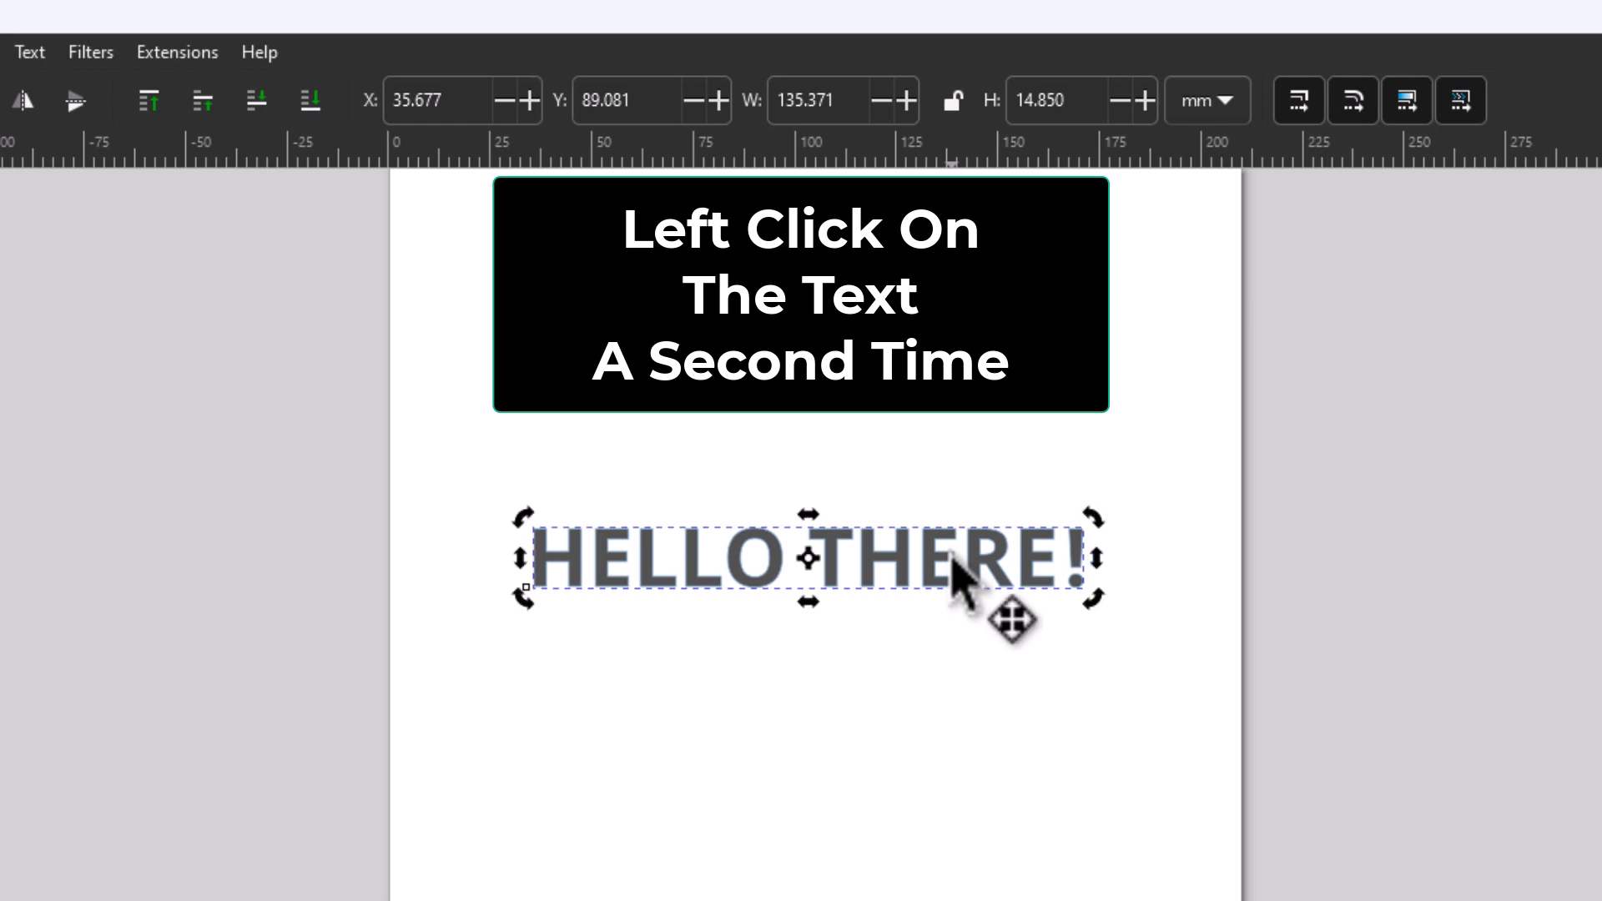
{"action": "left_click", "coordinate": [961, 557]}
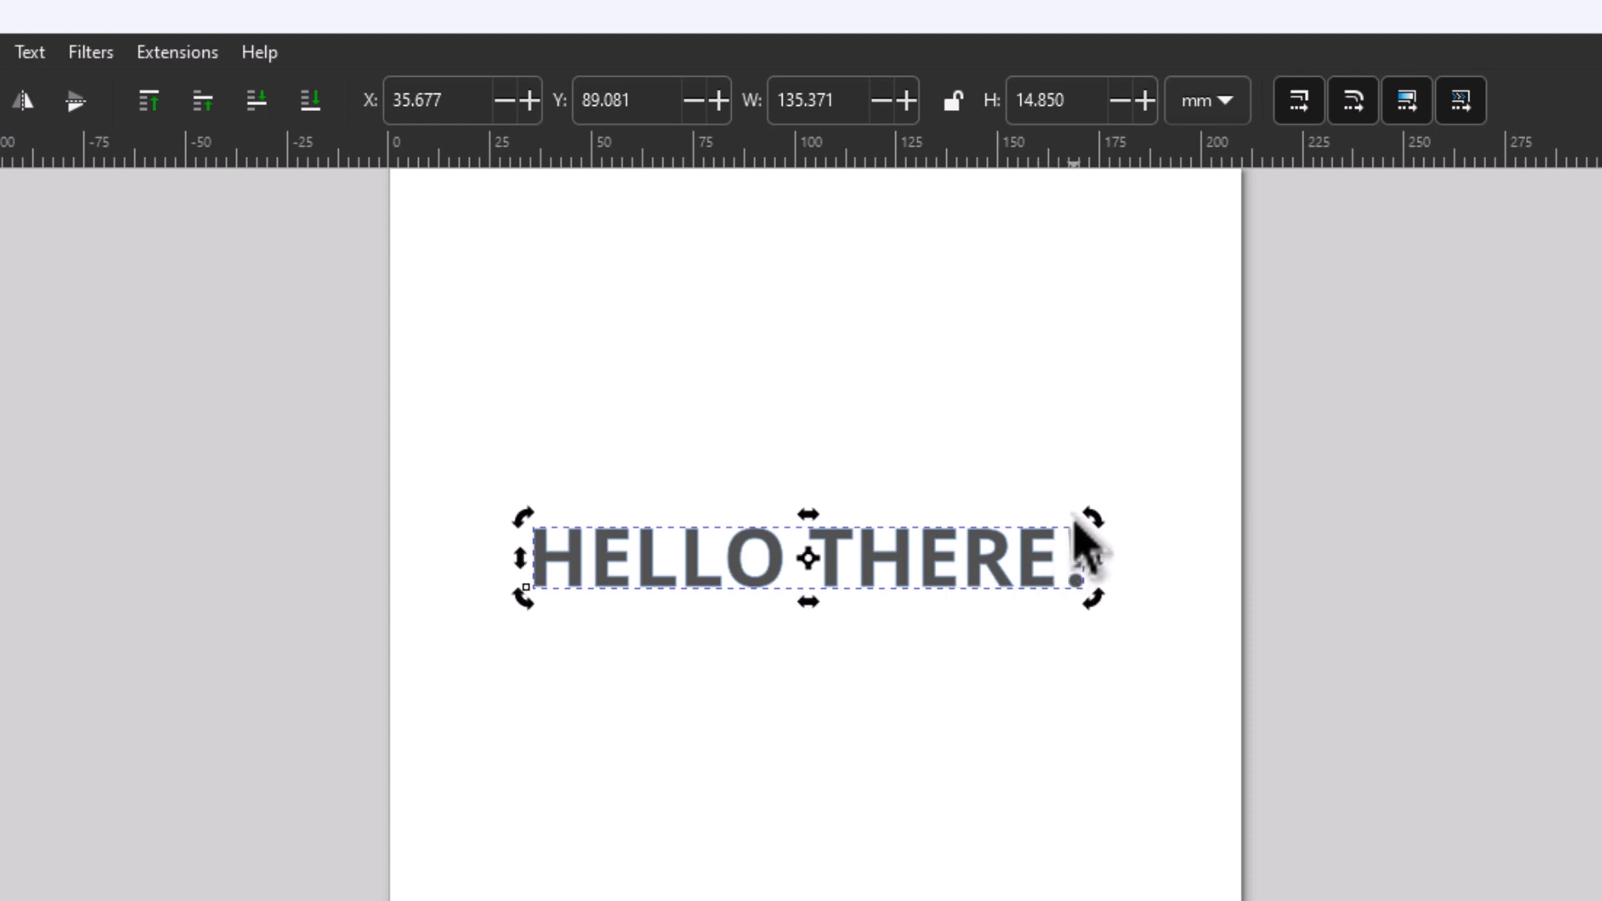
{"action": "mouse_move", "coordinate": [971, 660]}
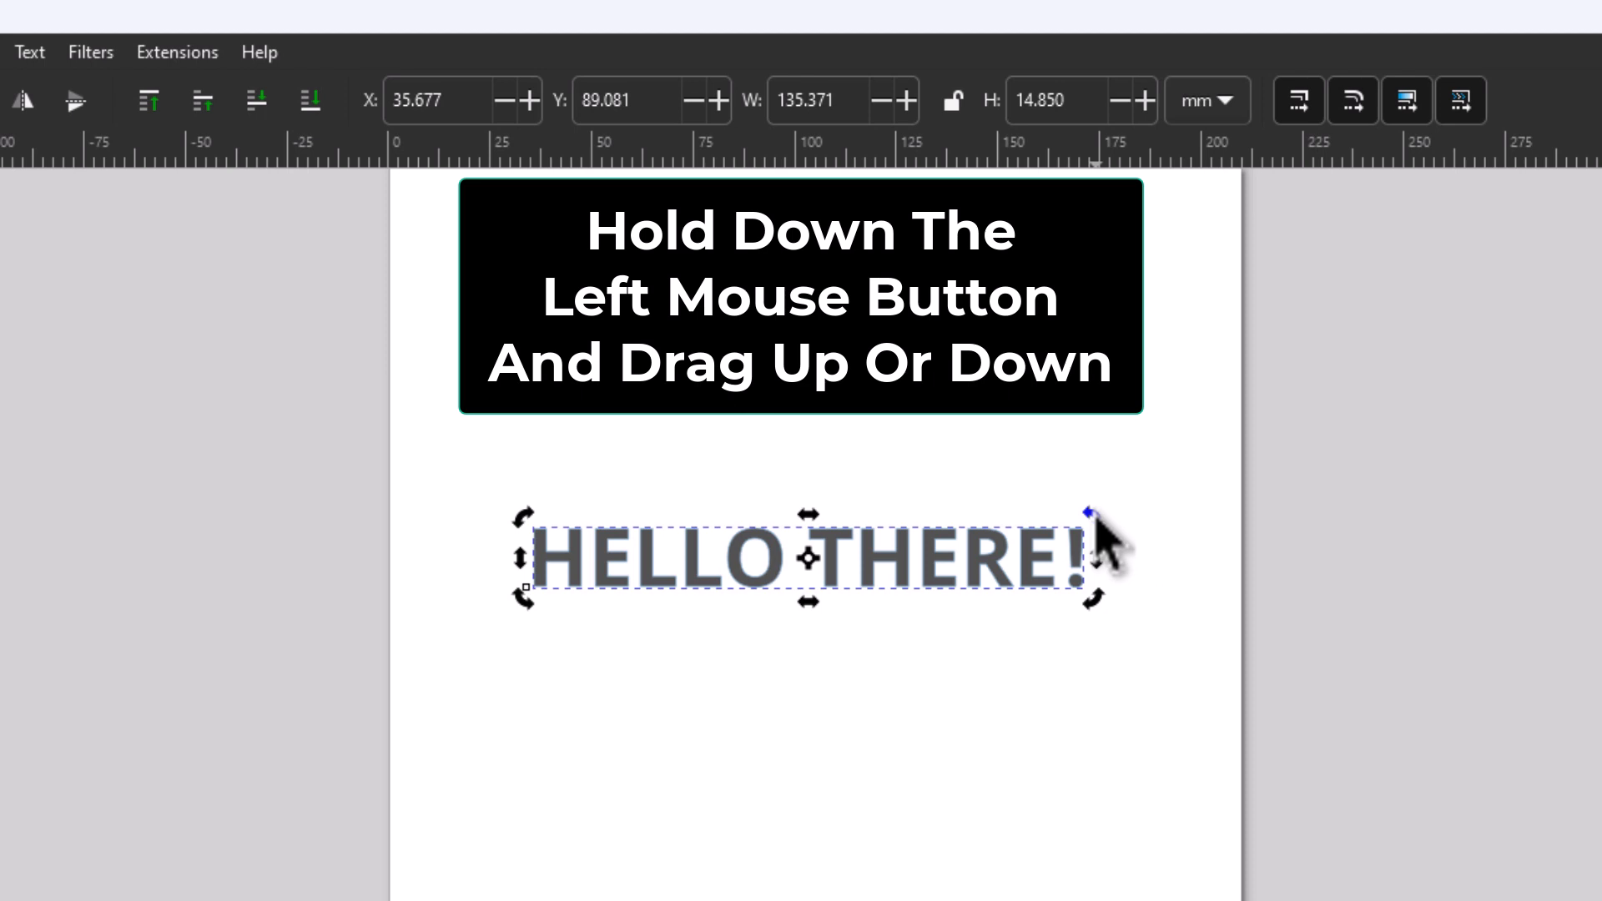
Drag the top-right rotate handle so HELLO THERE! rises steeply from lower left to upper right
{"action": "left_click_drag", "start_coordinate": [1088, 516], "coordinate": [1016, 741]}
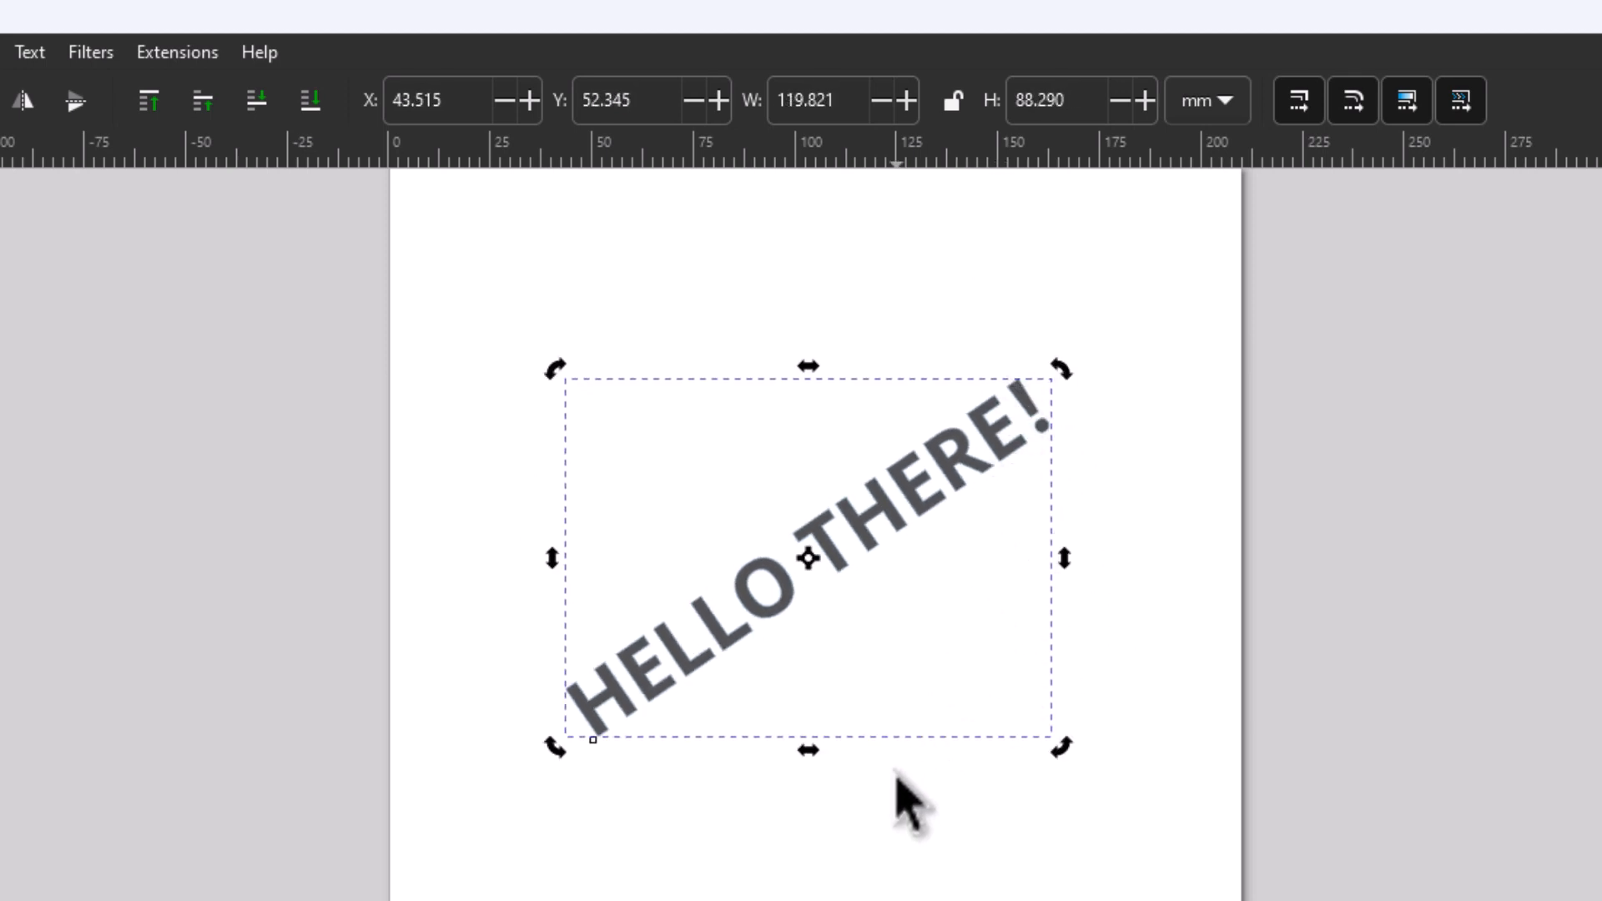
{"action": "mouse_move", "coordinate": [900, 614]}
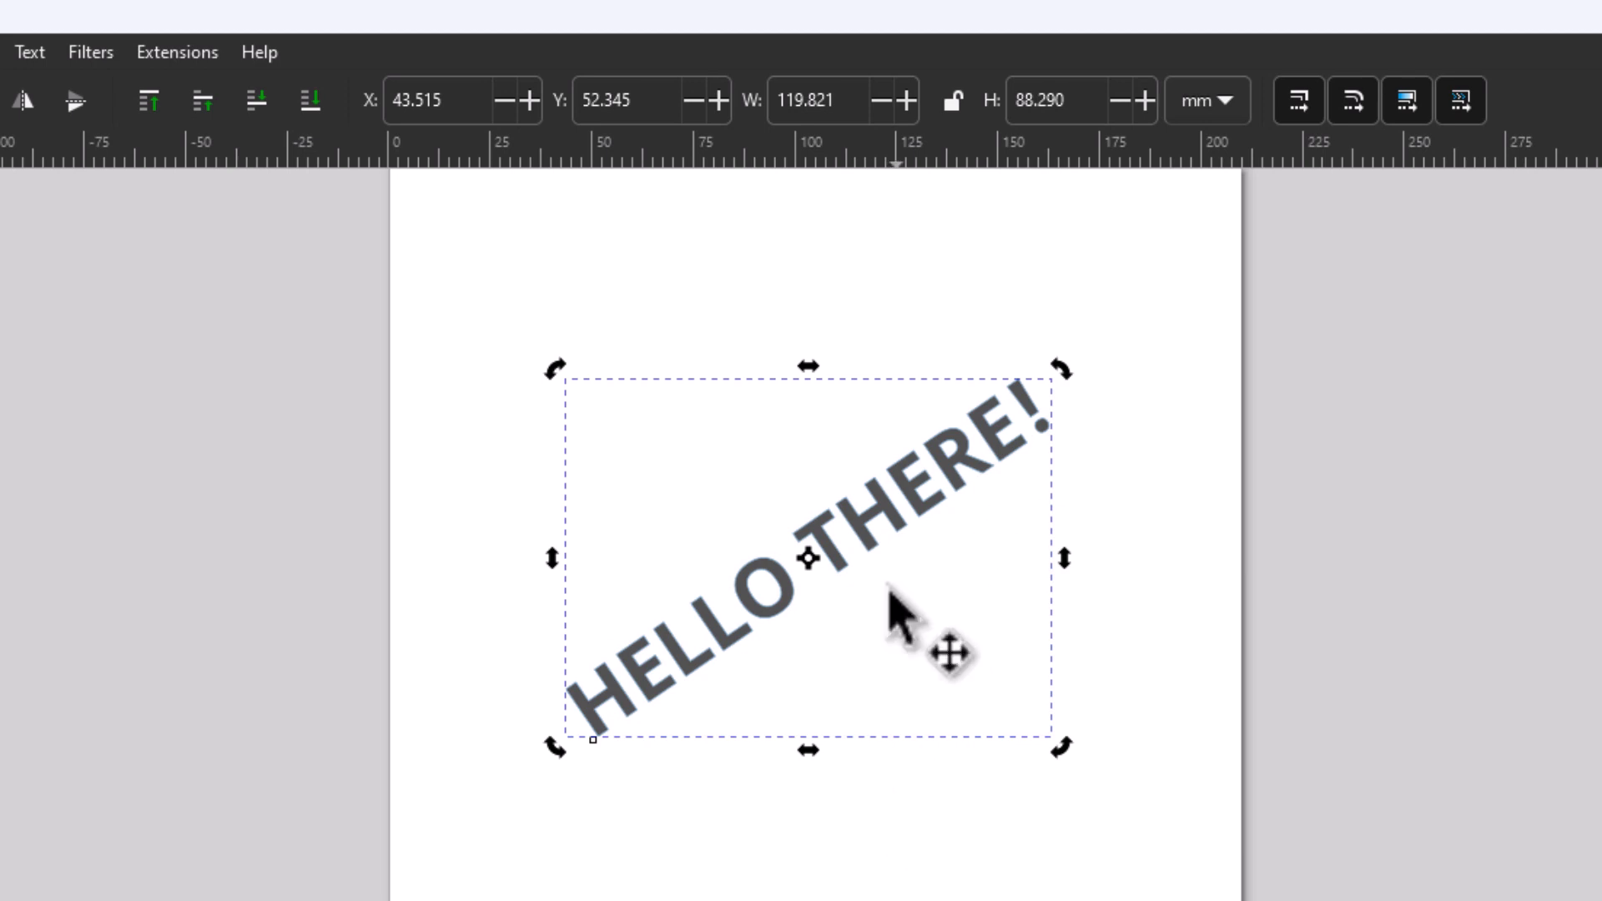